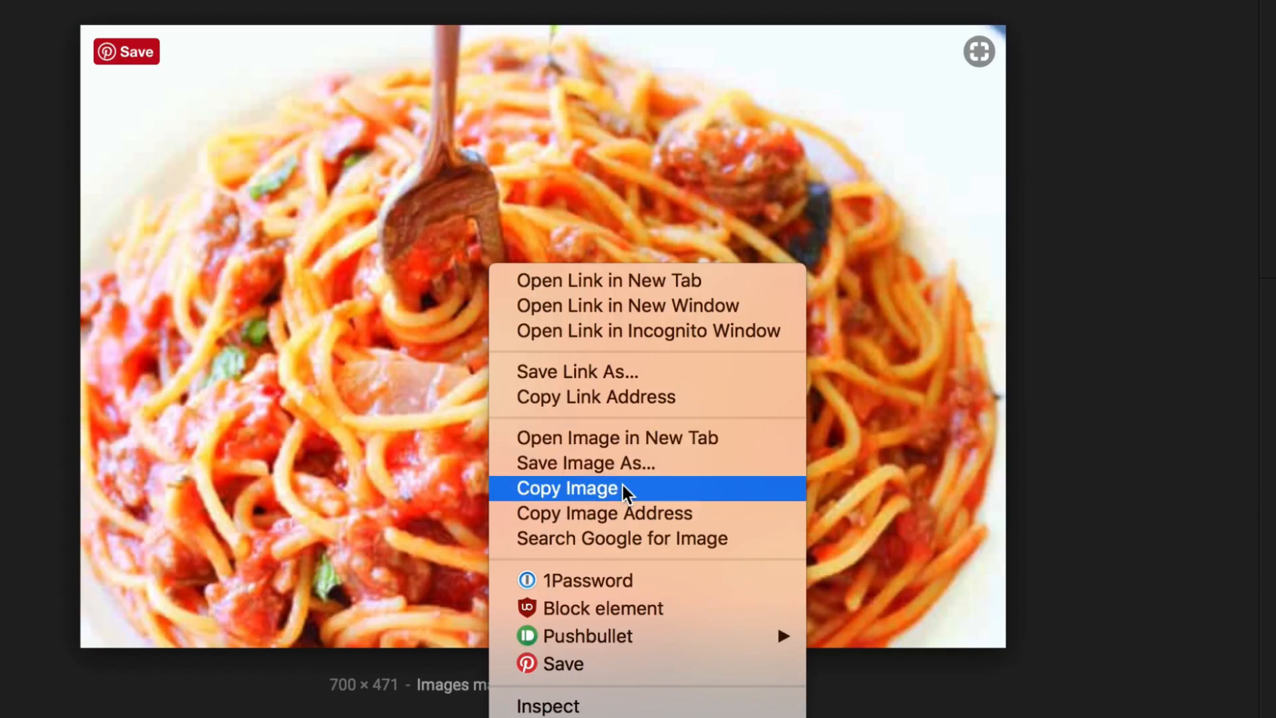
Copy the spaghetti photo from the Google Images results to the clipboard
left_click(567, 488)
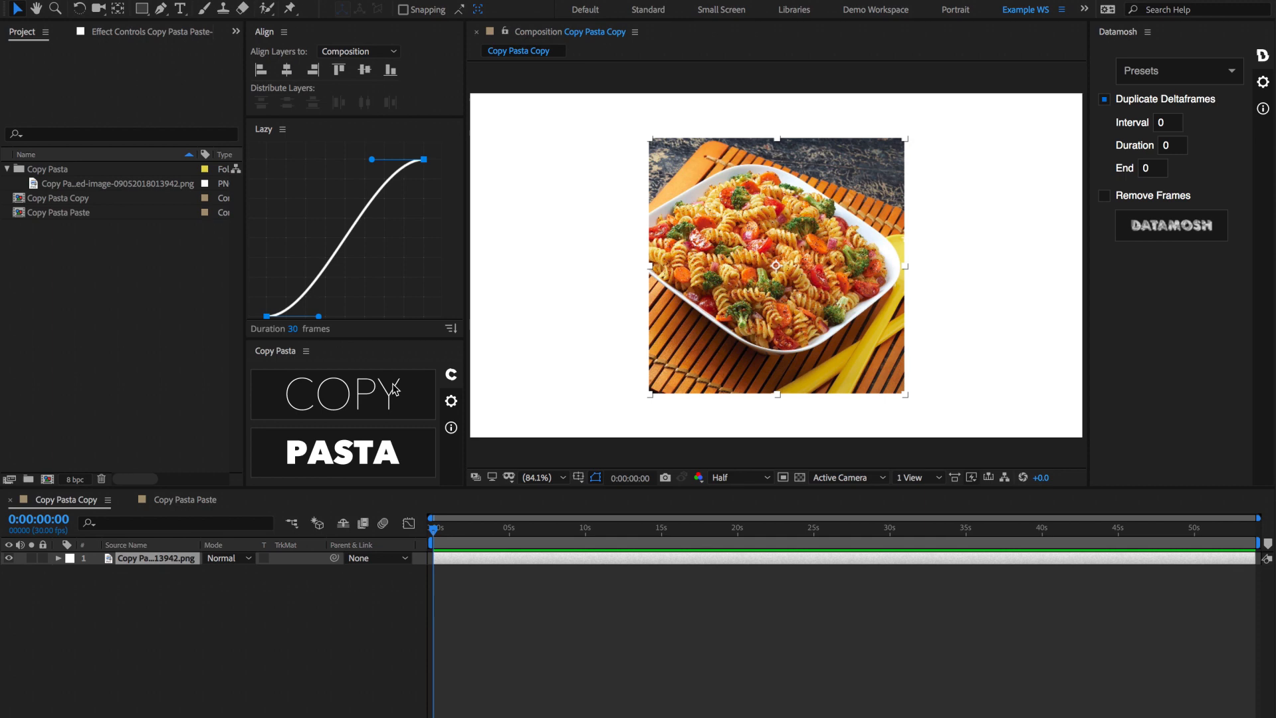
mouse_move(405, 383)
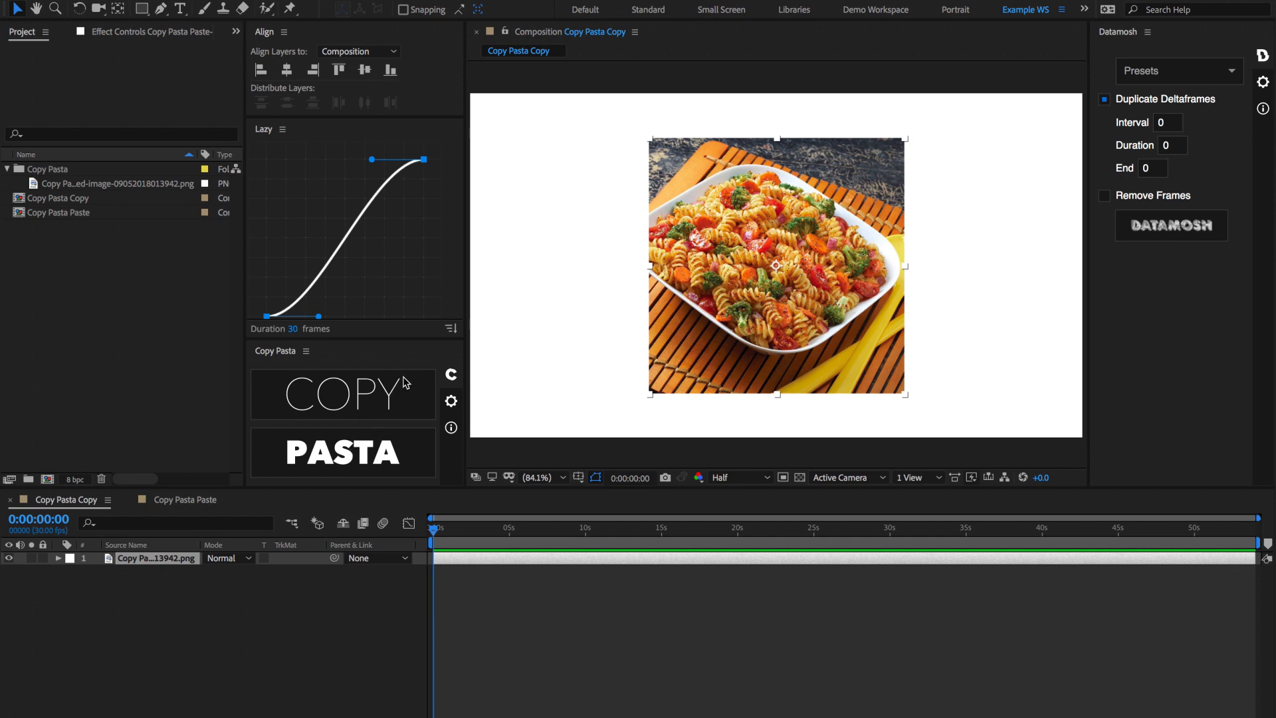
mouse_move(377, 429)
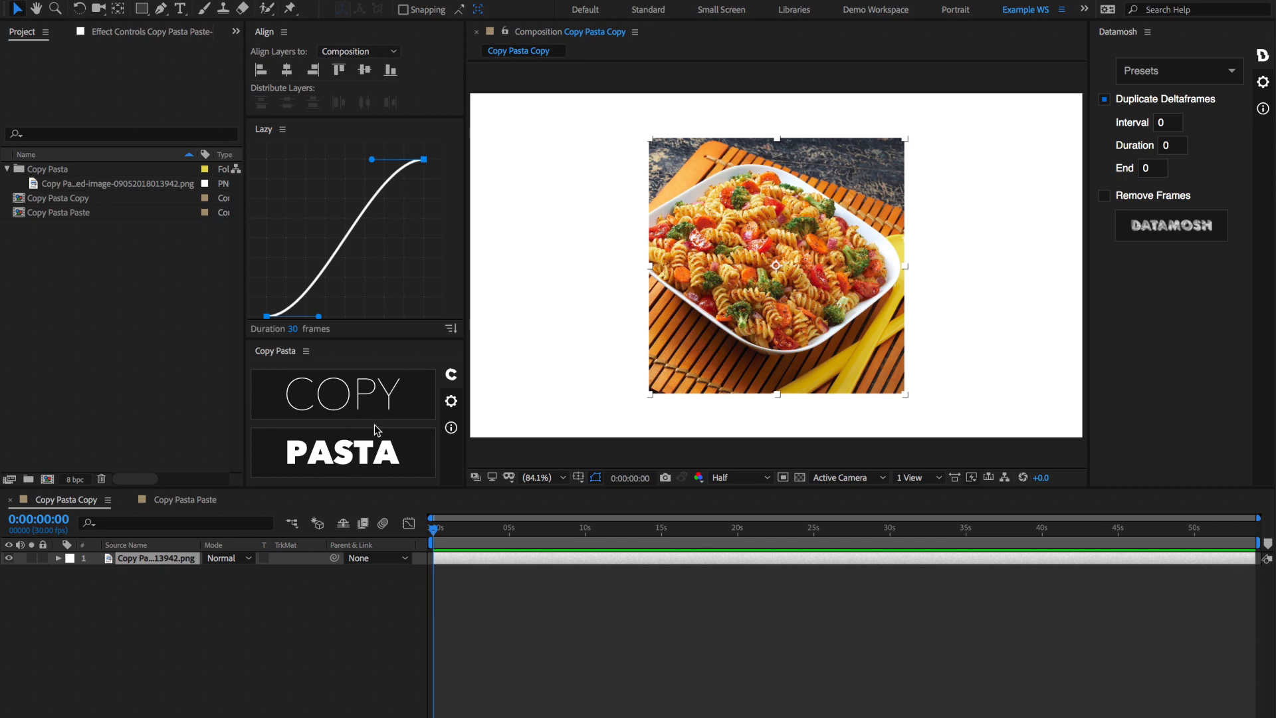
mouse_move(394, 400)
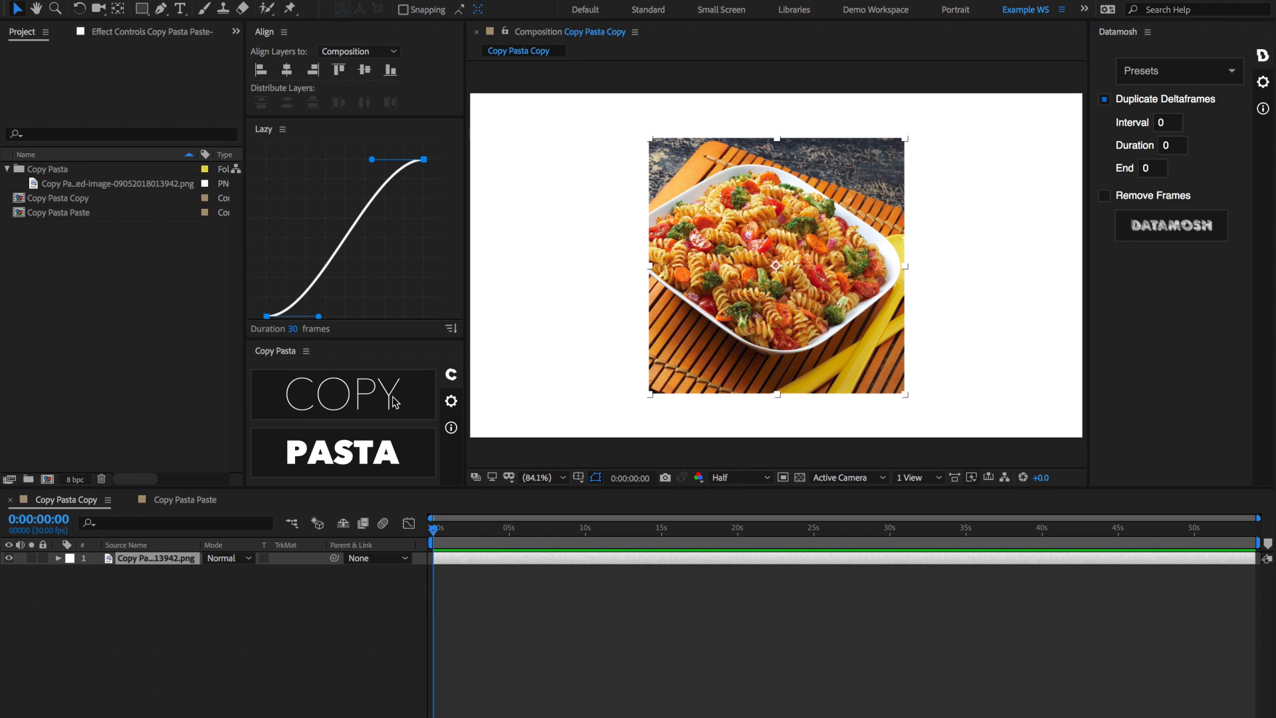
mouse_move(434, 419)
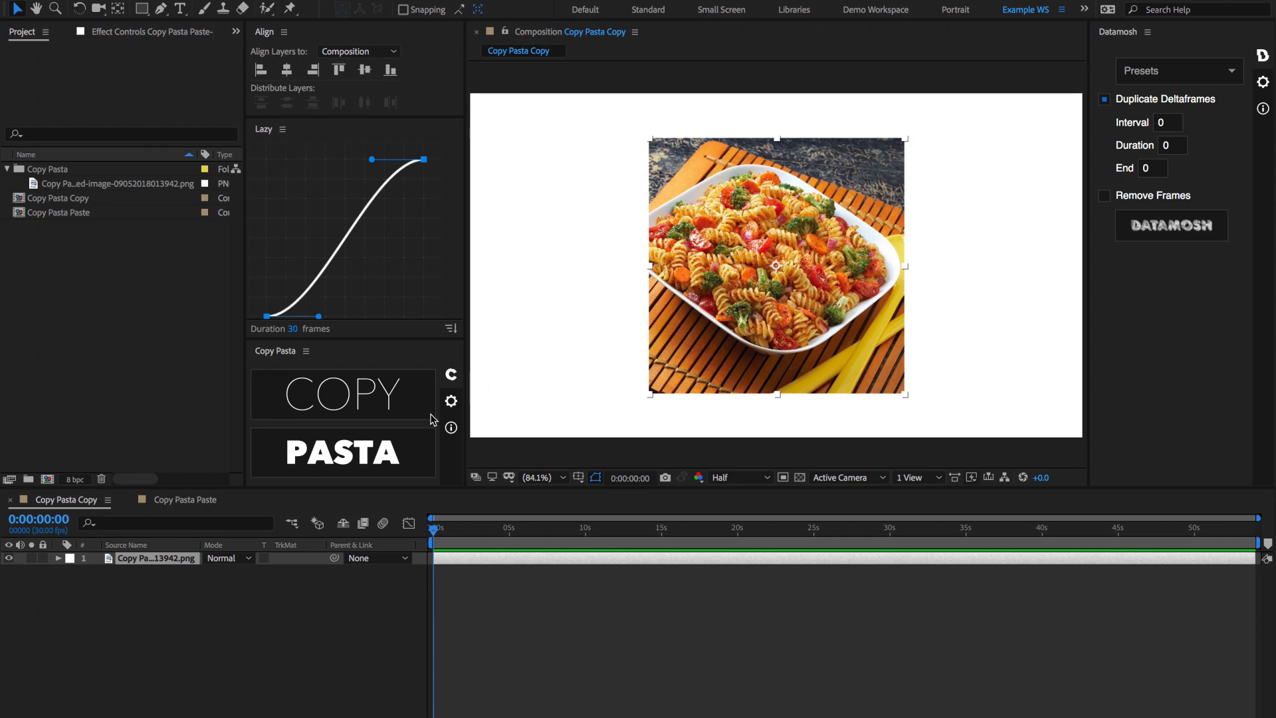
mouse_move(400, 449)
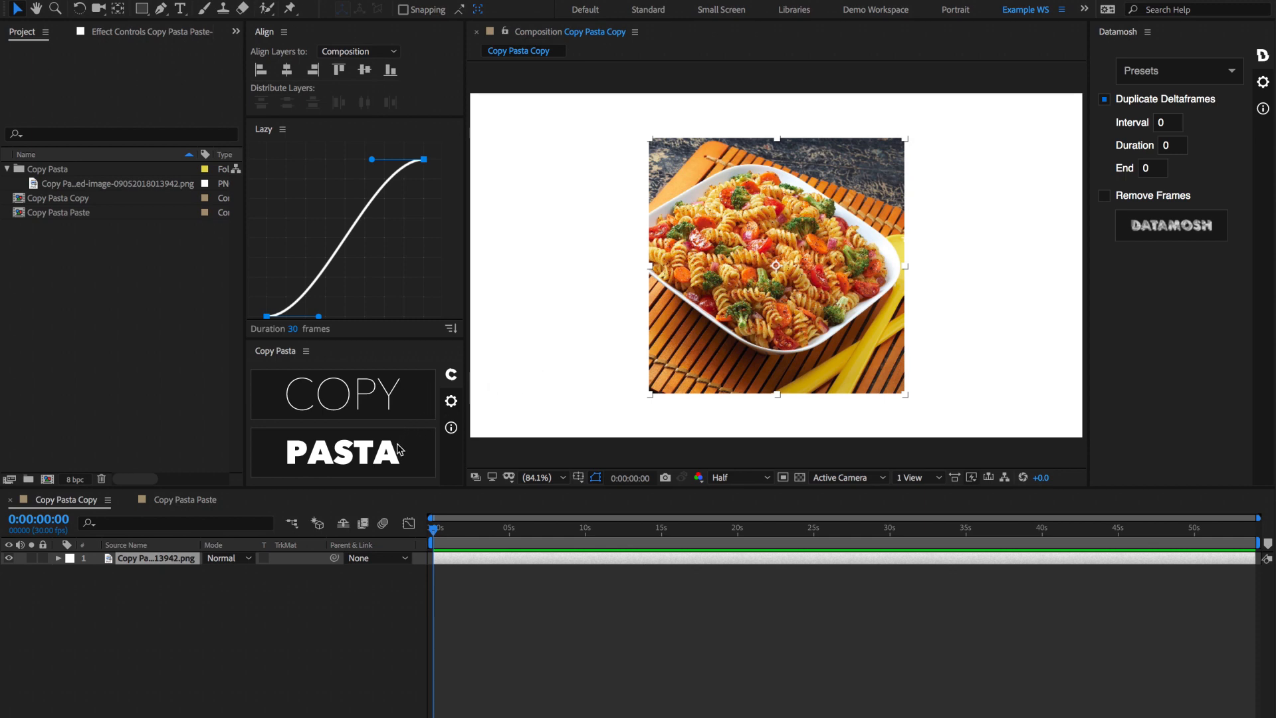
mouse_move(702, 337)
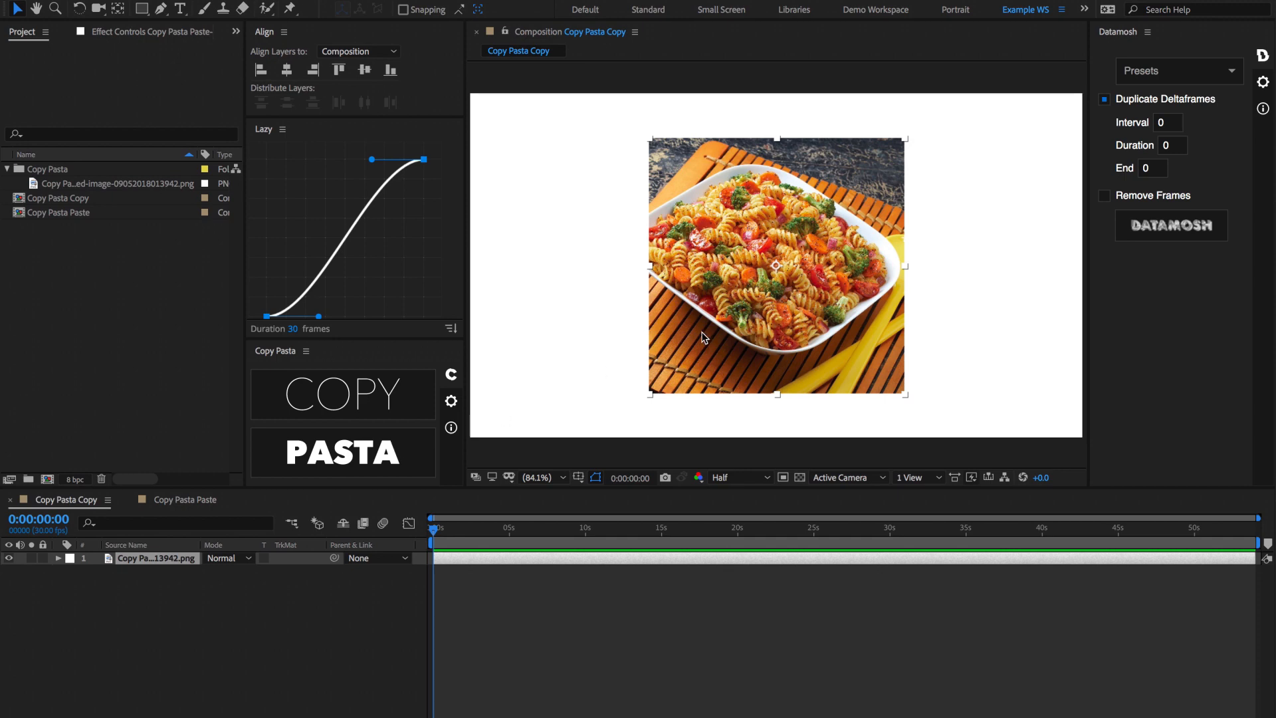
mouse_move(476, 584)
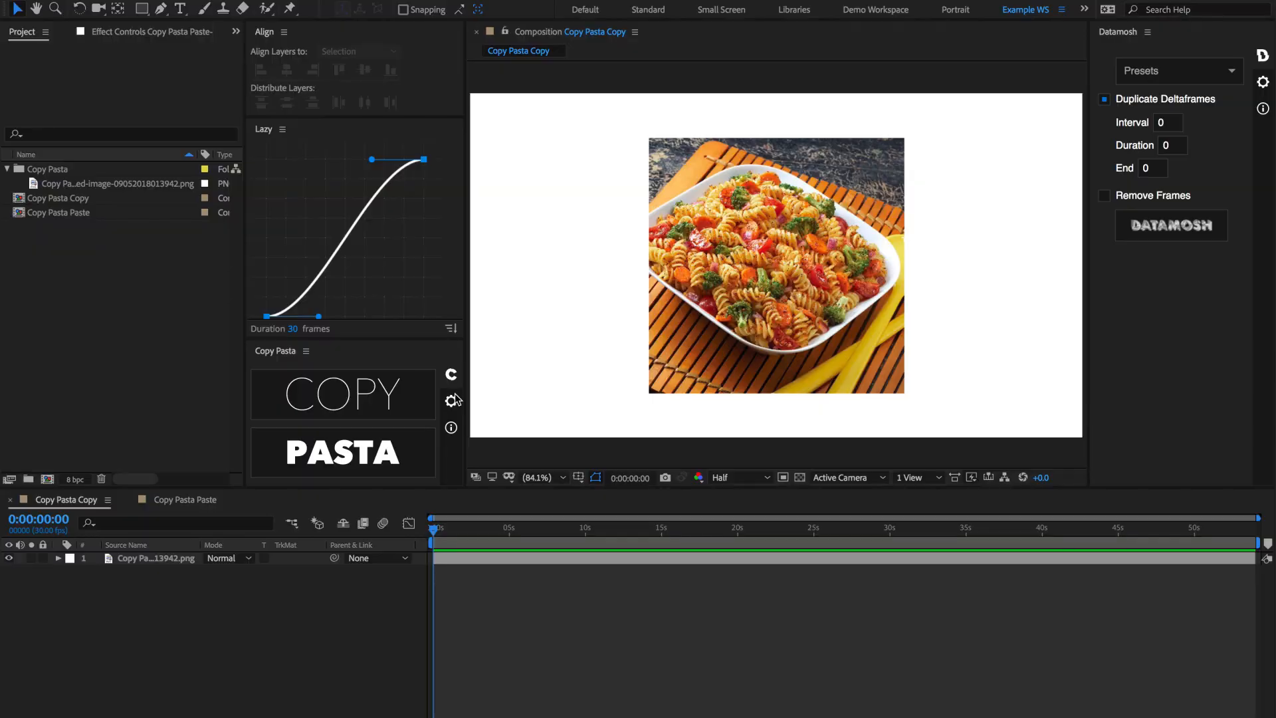
Check the Use Render Queue setting, then copy the Copy Pasta Copy frame to the clipboard
left_click(451, 400)
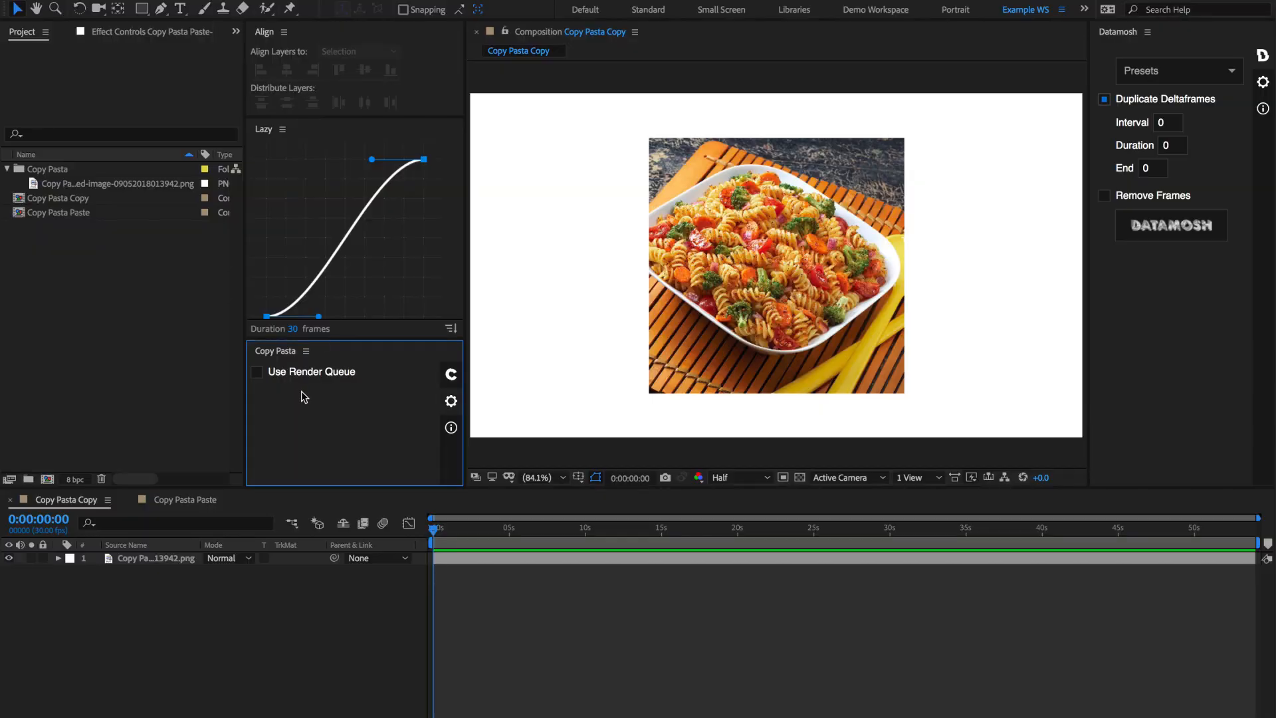
mouse_move(317, 381)
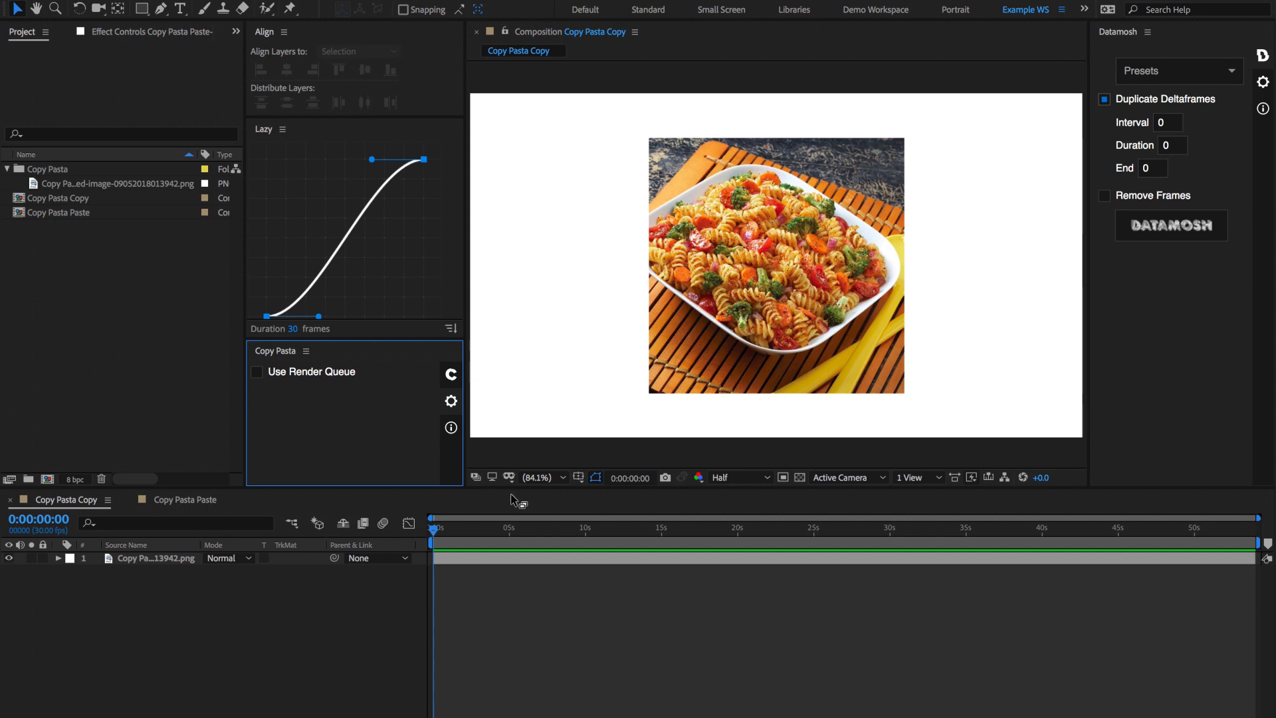
left_click(257, 371)
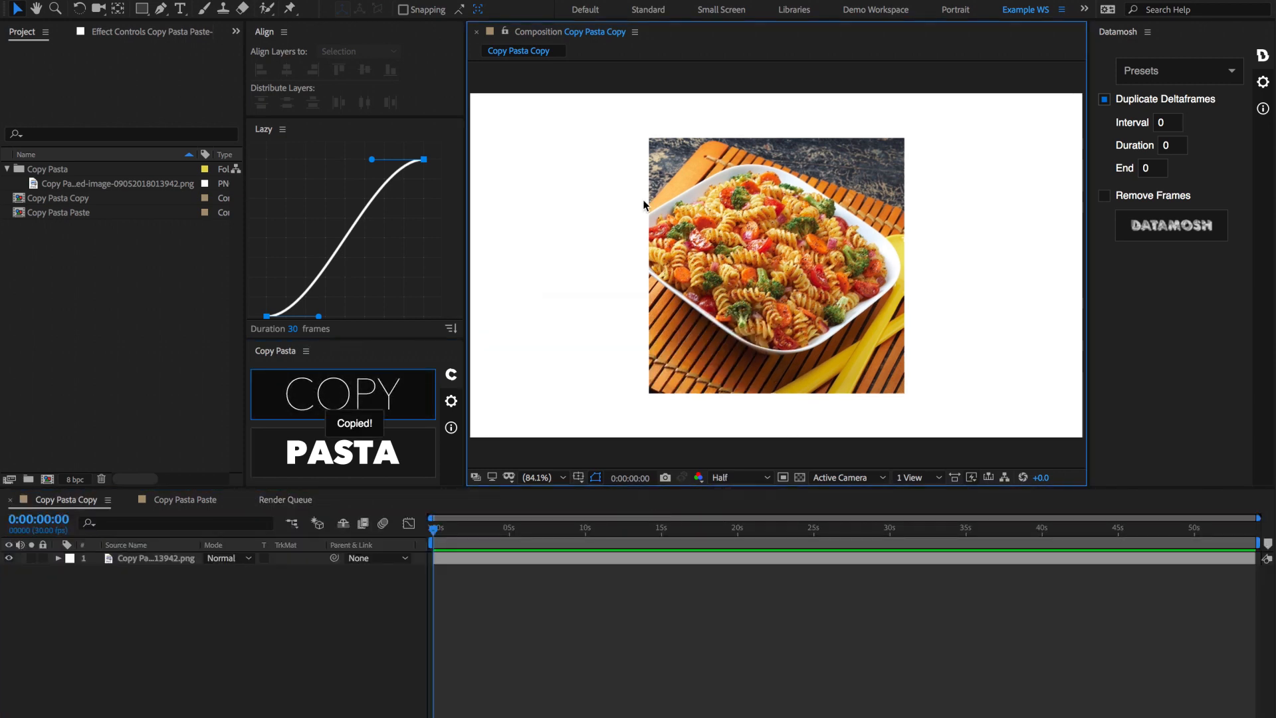
Switch the timeline to the empty Copy Pasta Paste composition
left_click(185, 500)
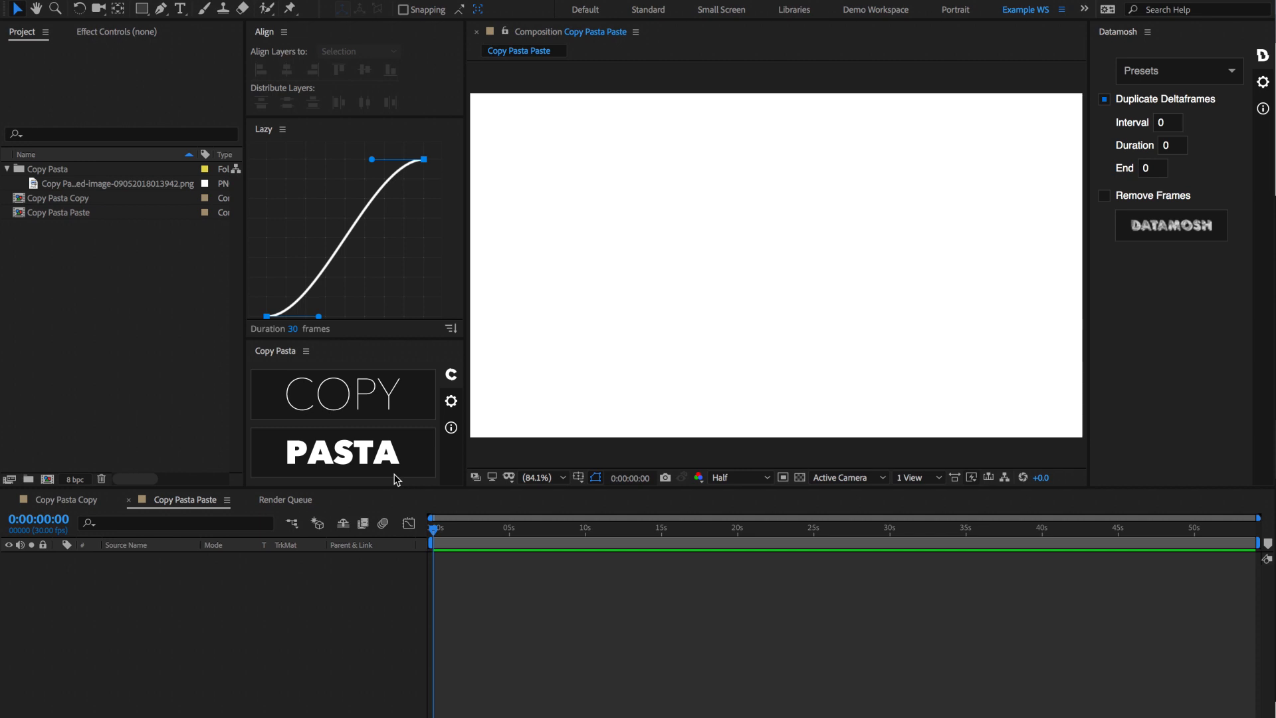
mouse_move(372, 458)
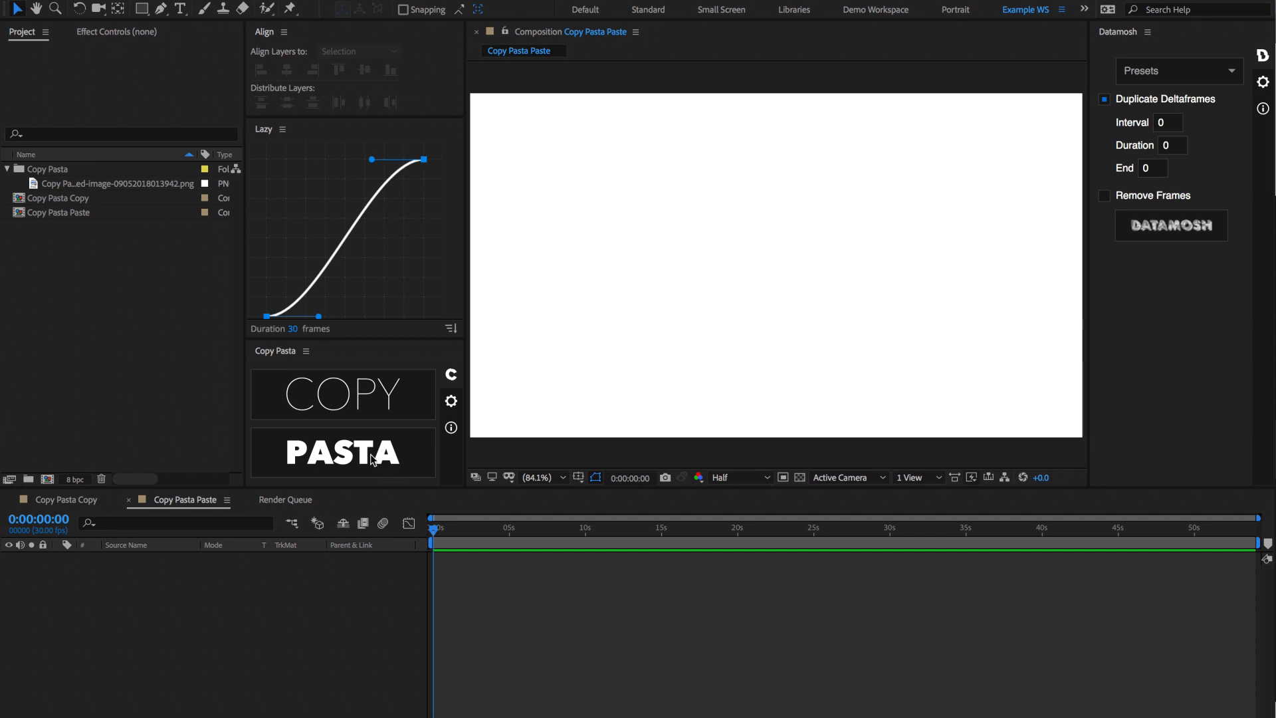
mouse_move(482, 419)
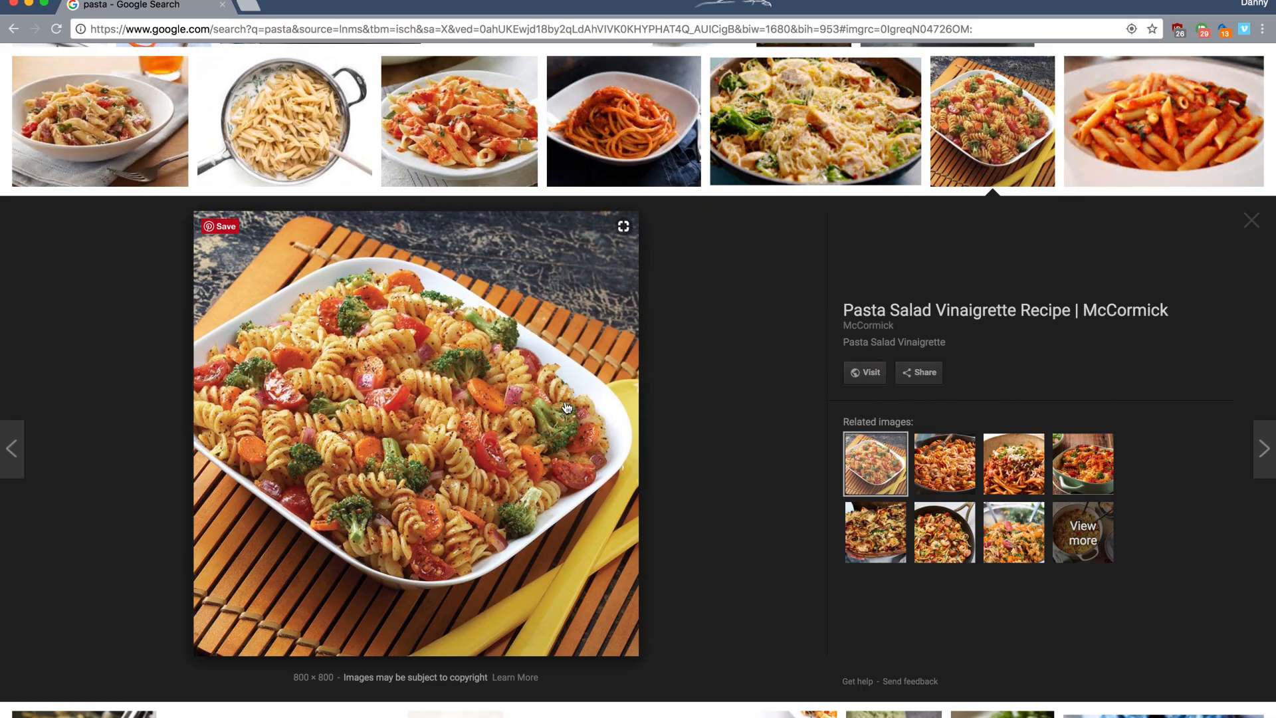
Bring up the image context menu on the pasta salad photo to copy it
right_click(568, 406)
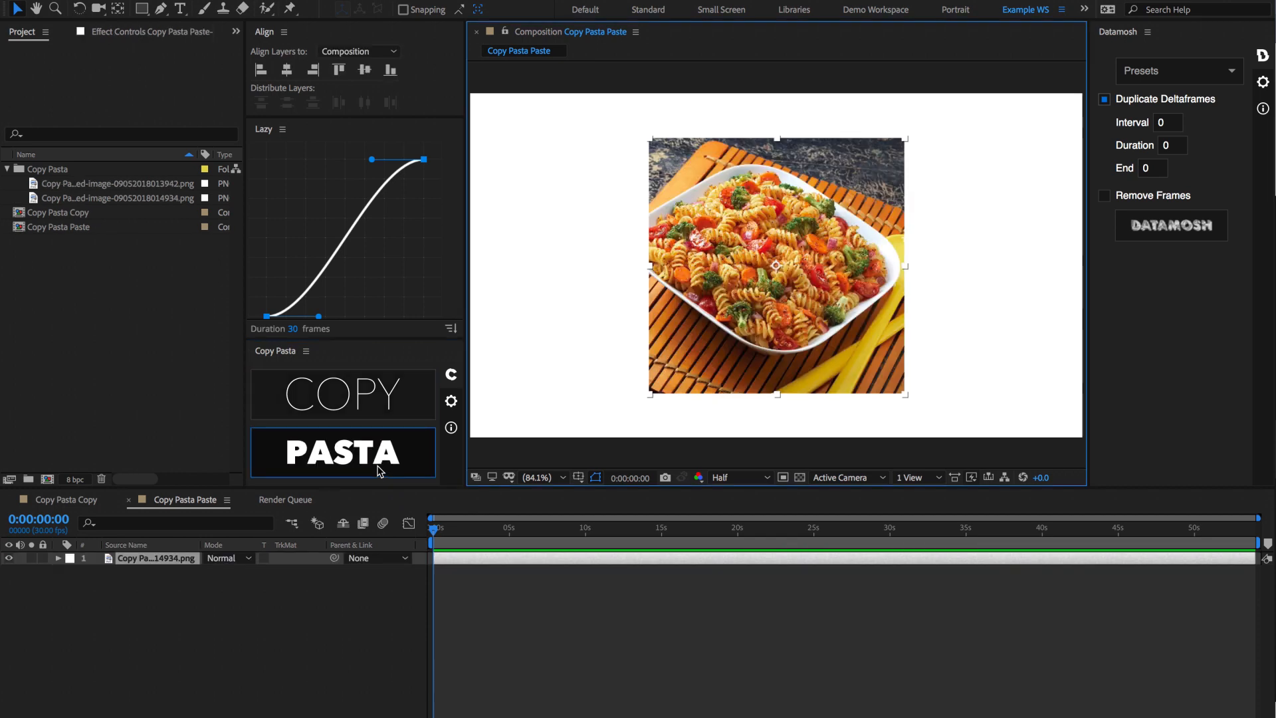
left_click(585, 146)
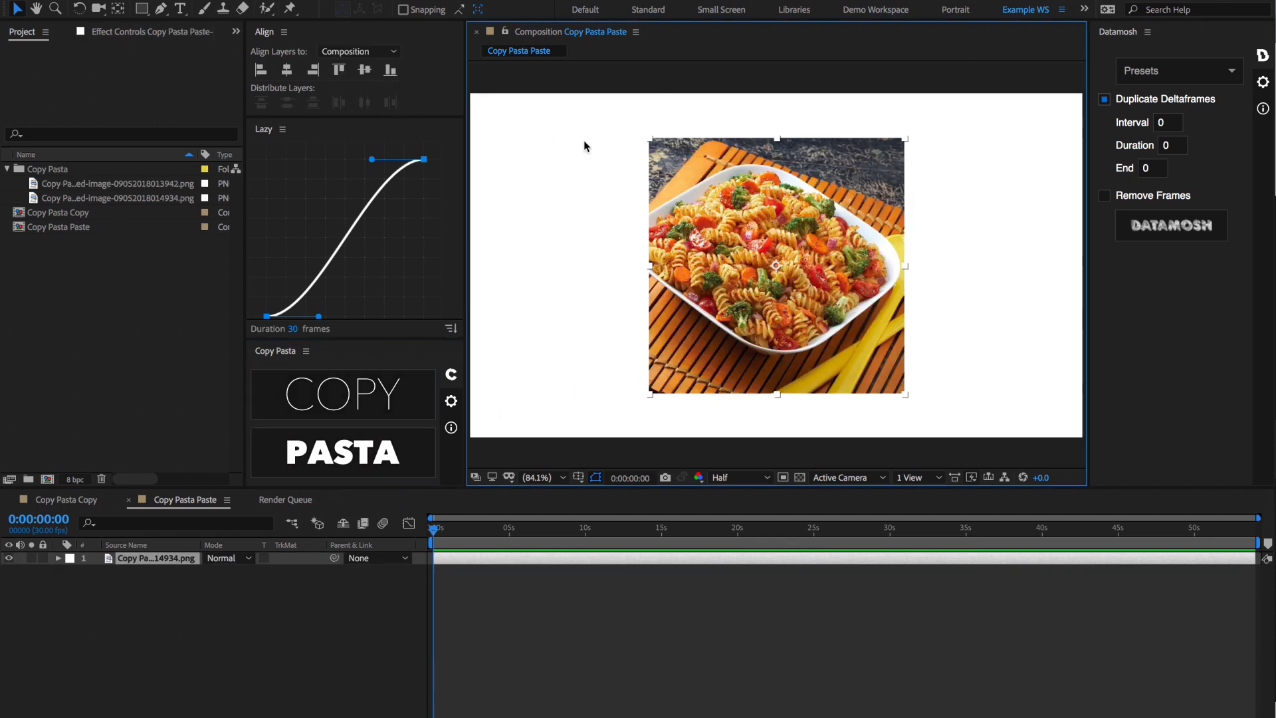
mouse_move(61, 173)
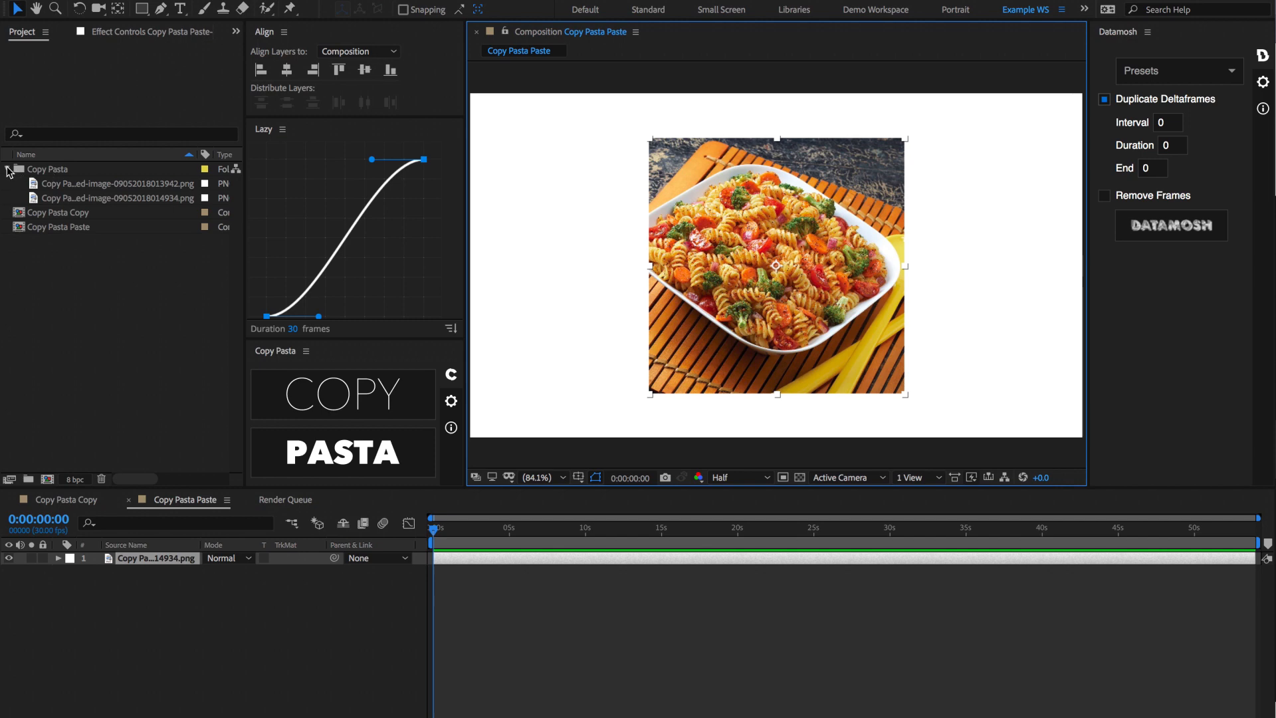
left_click(8, 169)
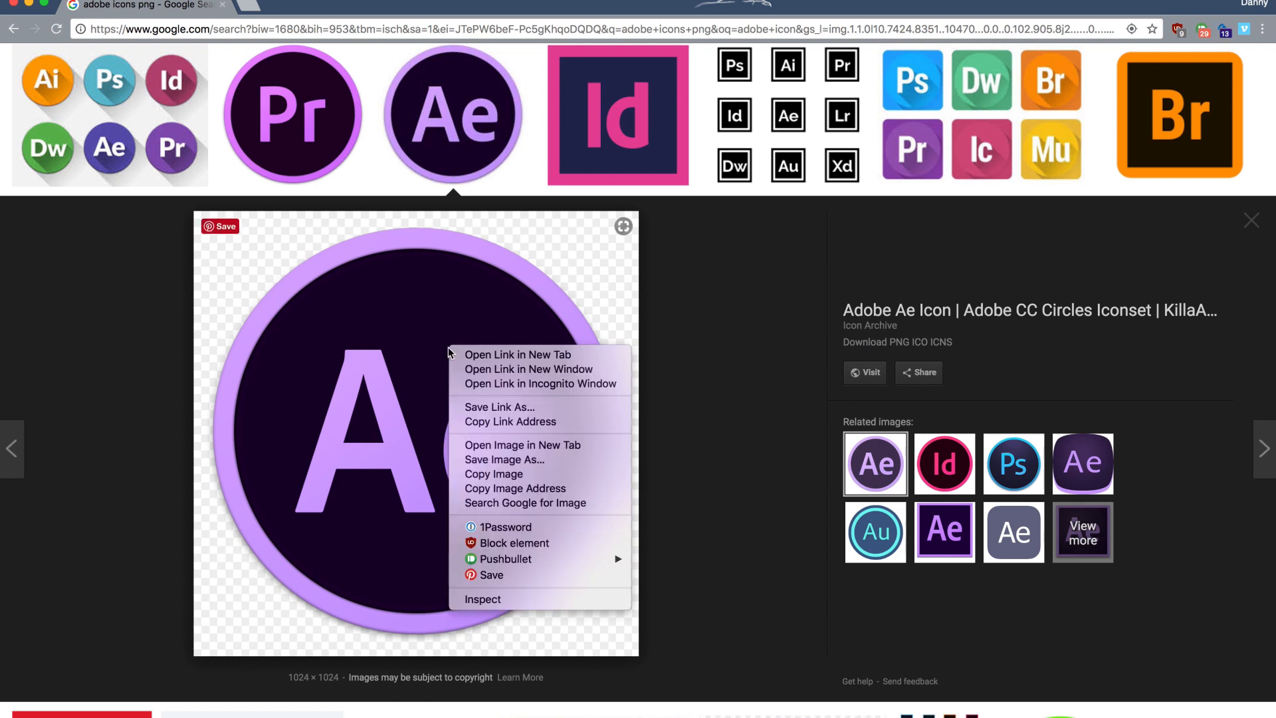
mouse_move(522, 444)
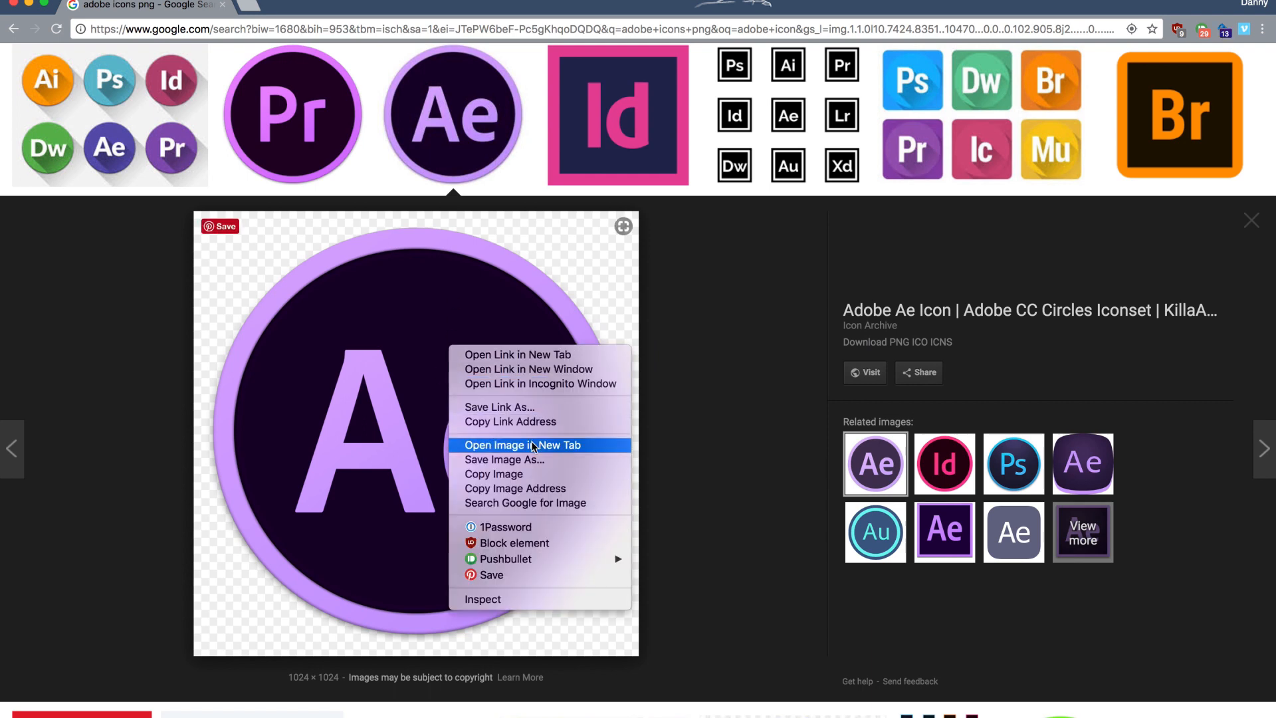
mouse_move(504, 458)
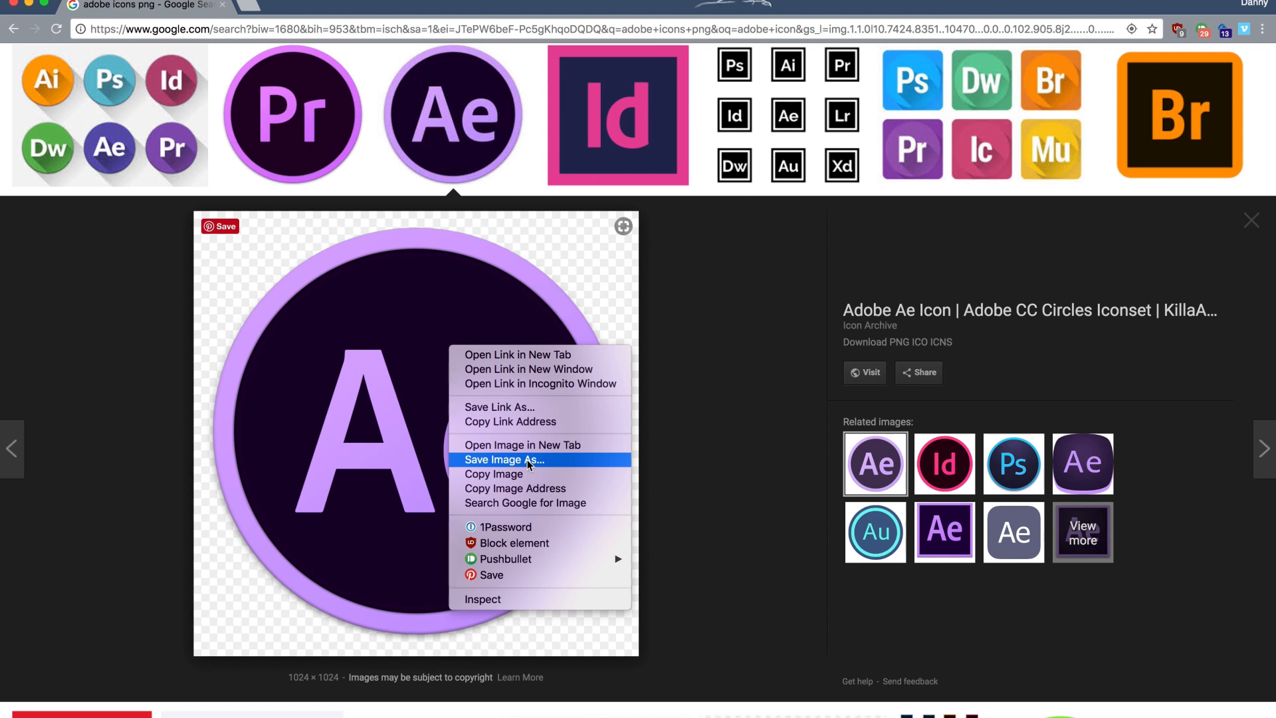
mouse_move(525, 473)
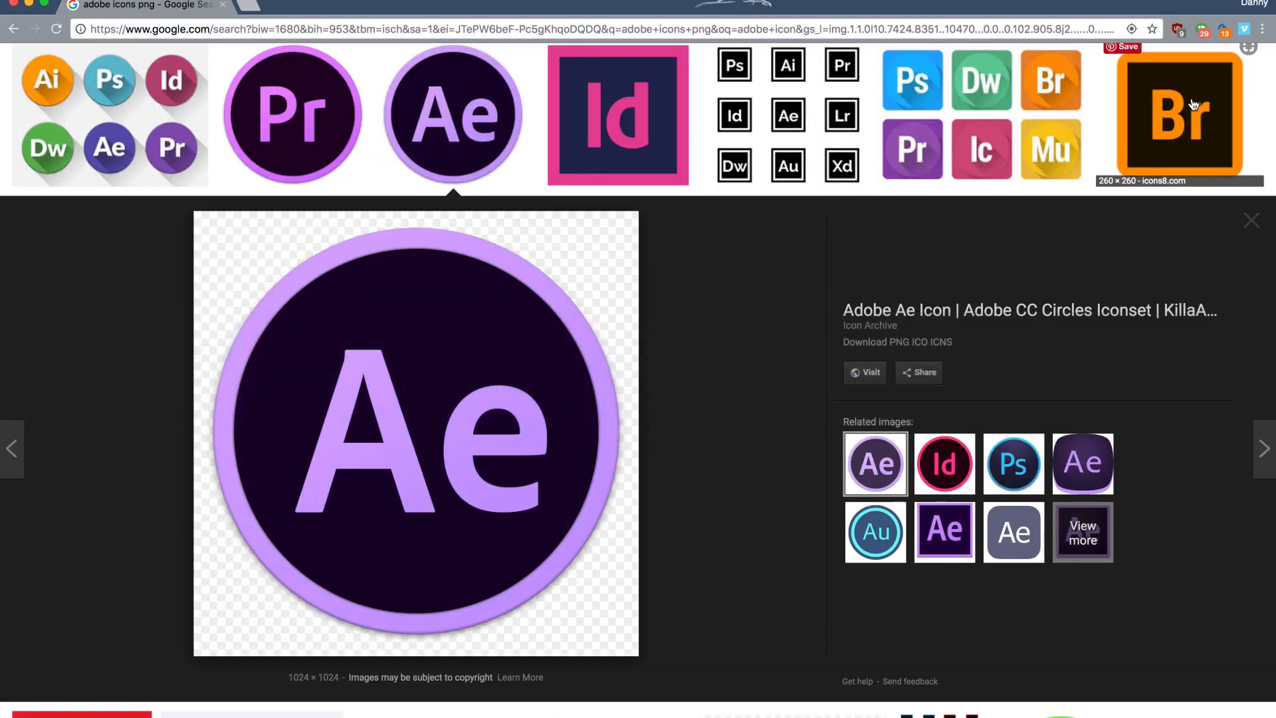
Bring up image options on the Br icon, then on the pink Id icon preview
right_click(415, 430)
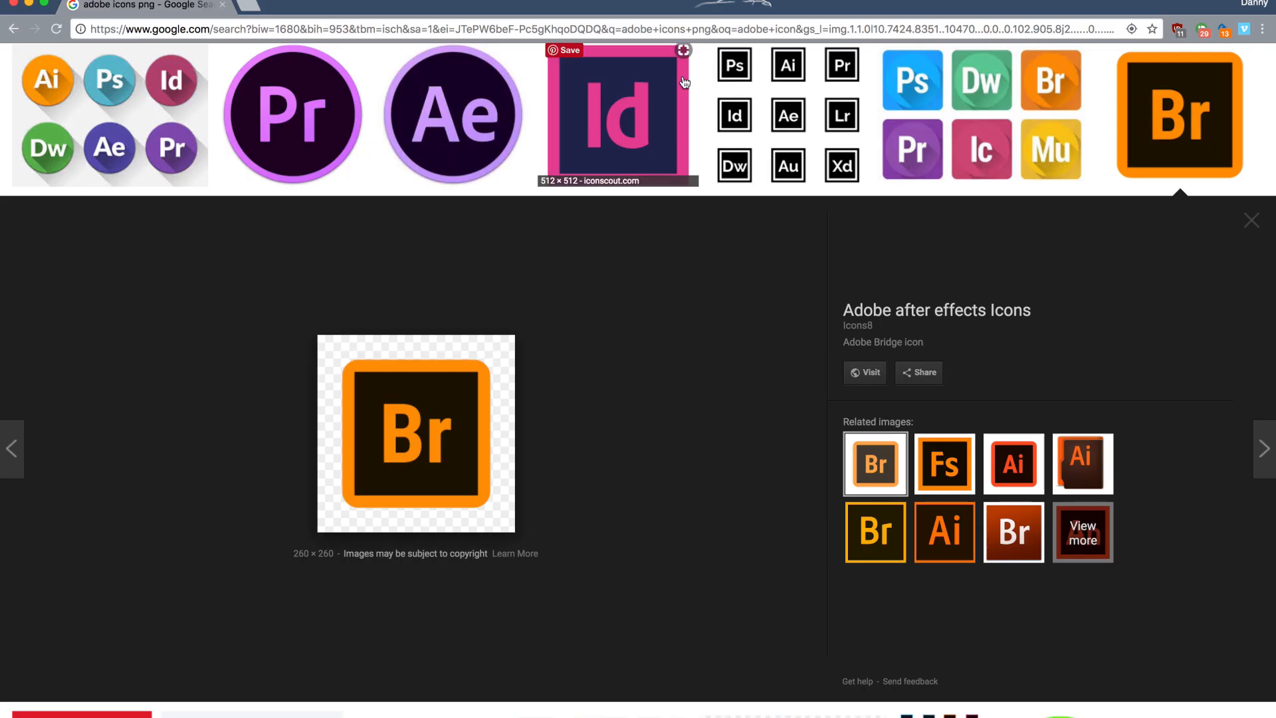
right_click(414, 431)
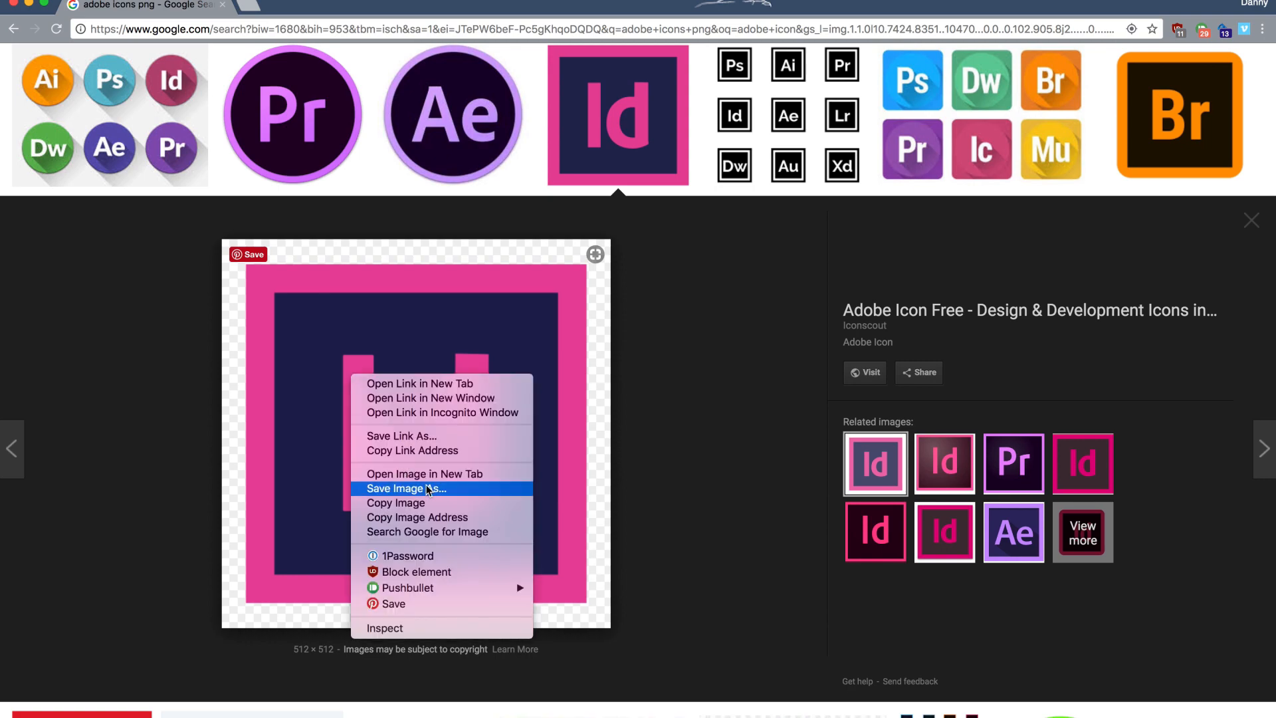